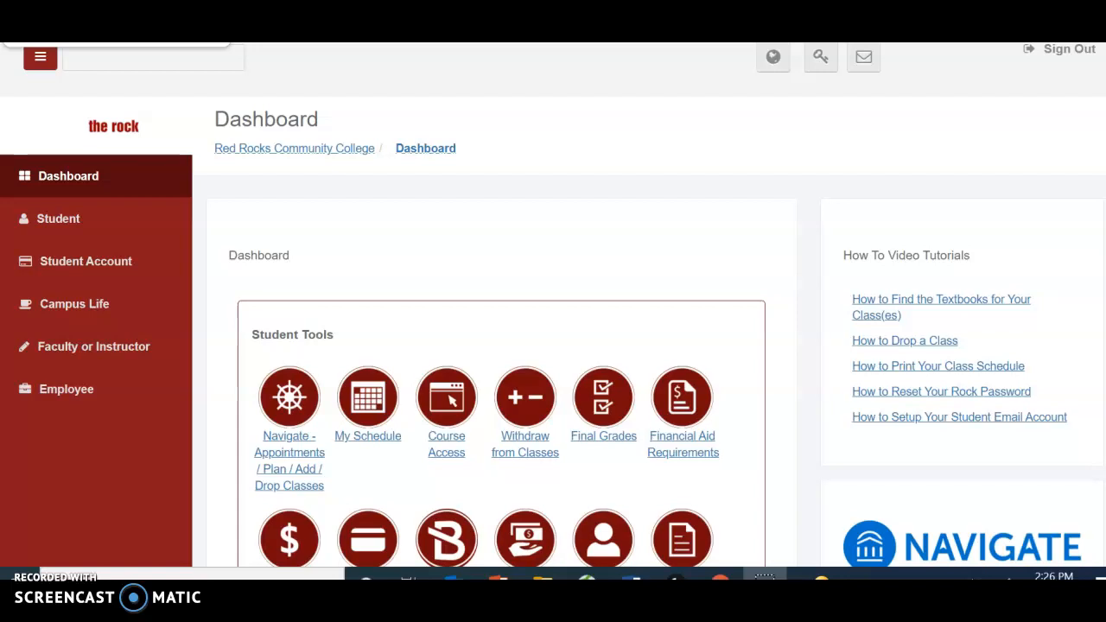
pyautogui.moveTo(301, 451)
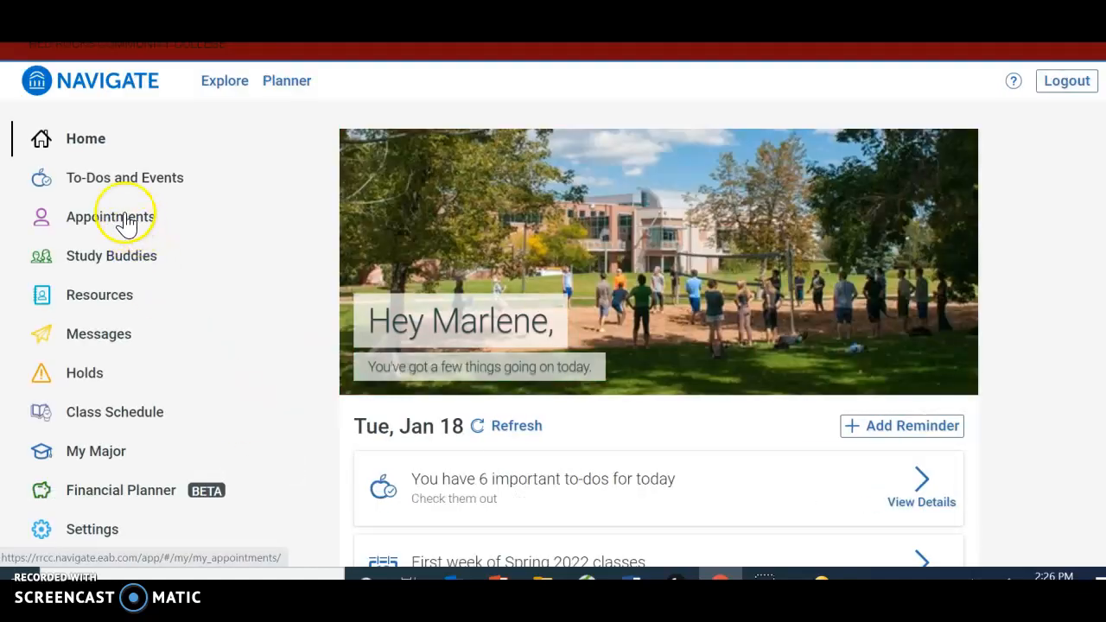
# Go to Appointments and choose 'Meet With A Staff Member' to begin a new appointment.
pyautogui.click(110, 216)
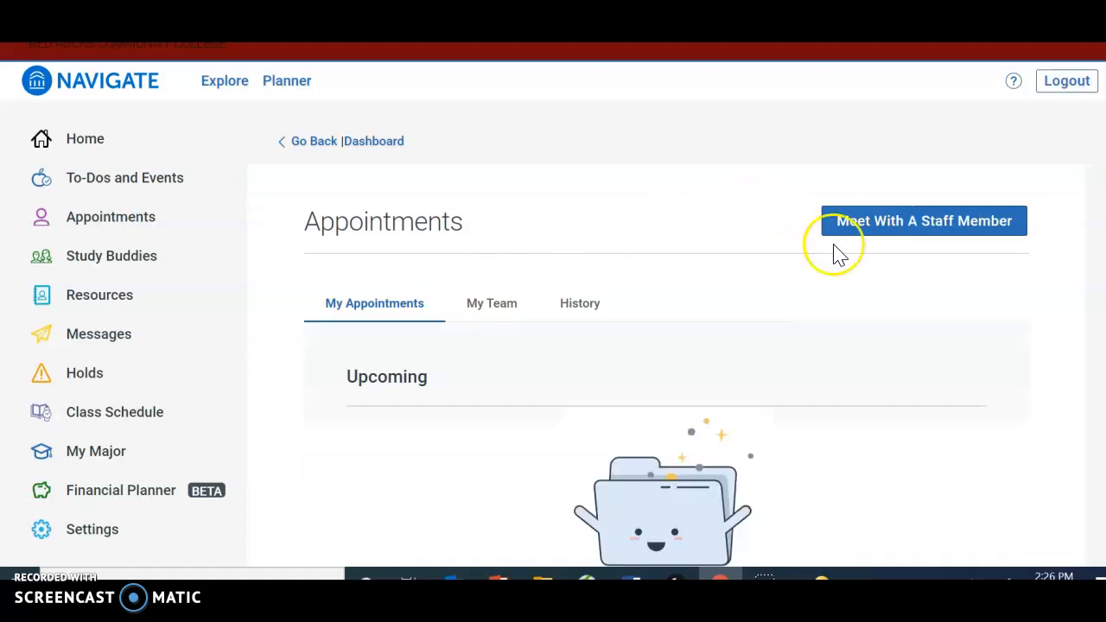
pyautogui.moveTo(903, 233)
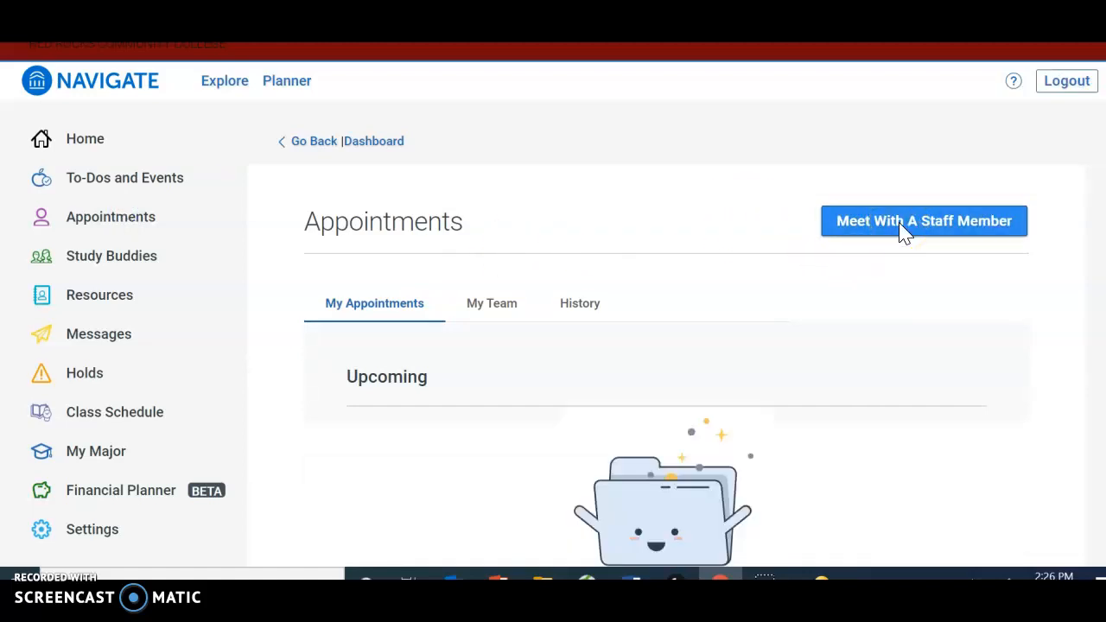
pyautogui.click(923, 221)
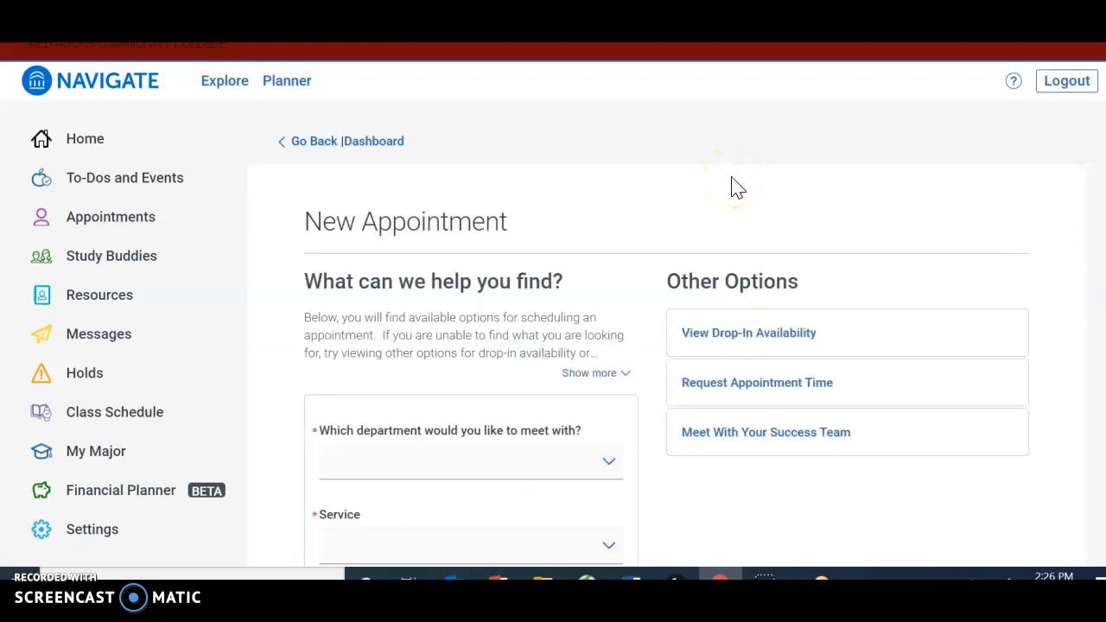
# Choose Tutoring and Academic Support as the department and Communication Lab Tutoring as the service.
pyautogui.scroll(-3)
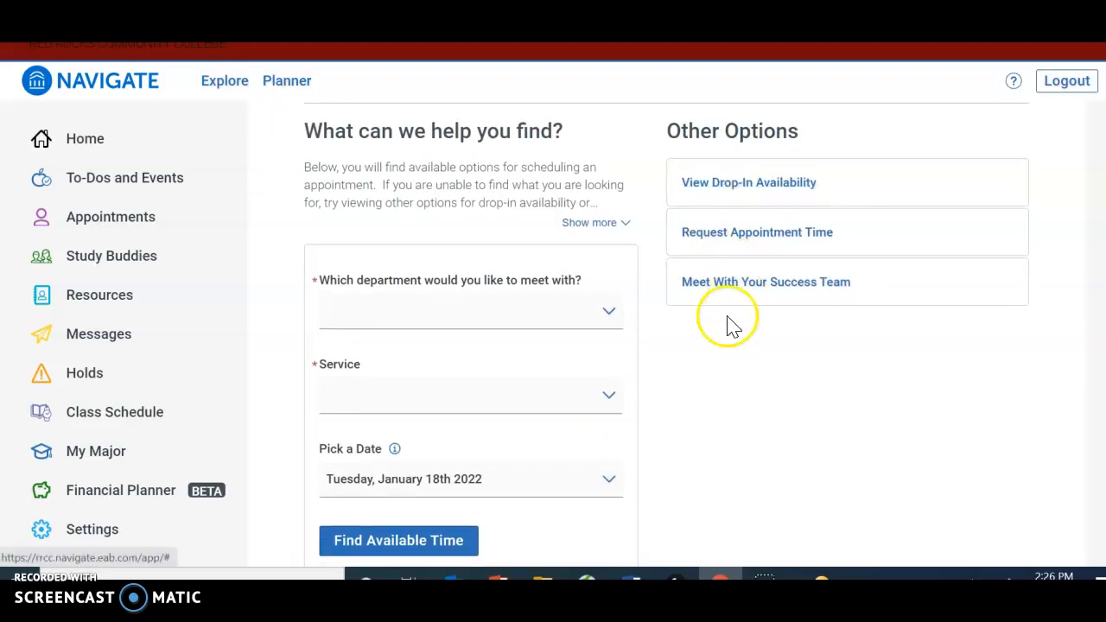
pyautogui.click(470, 311)
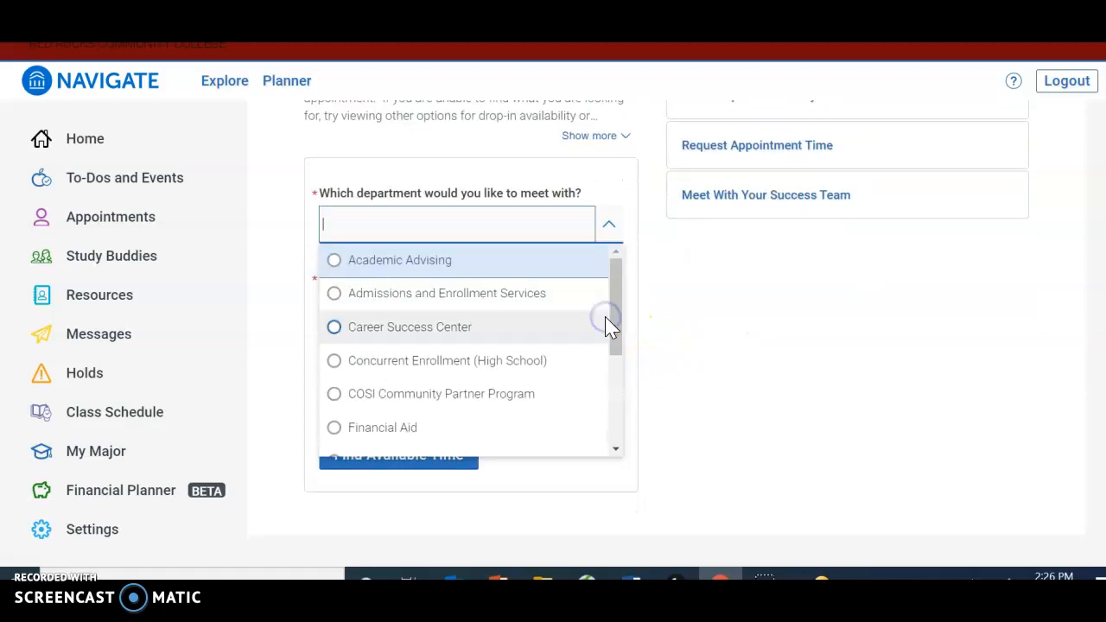
pyautogui.scroll(-3)
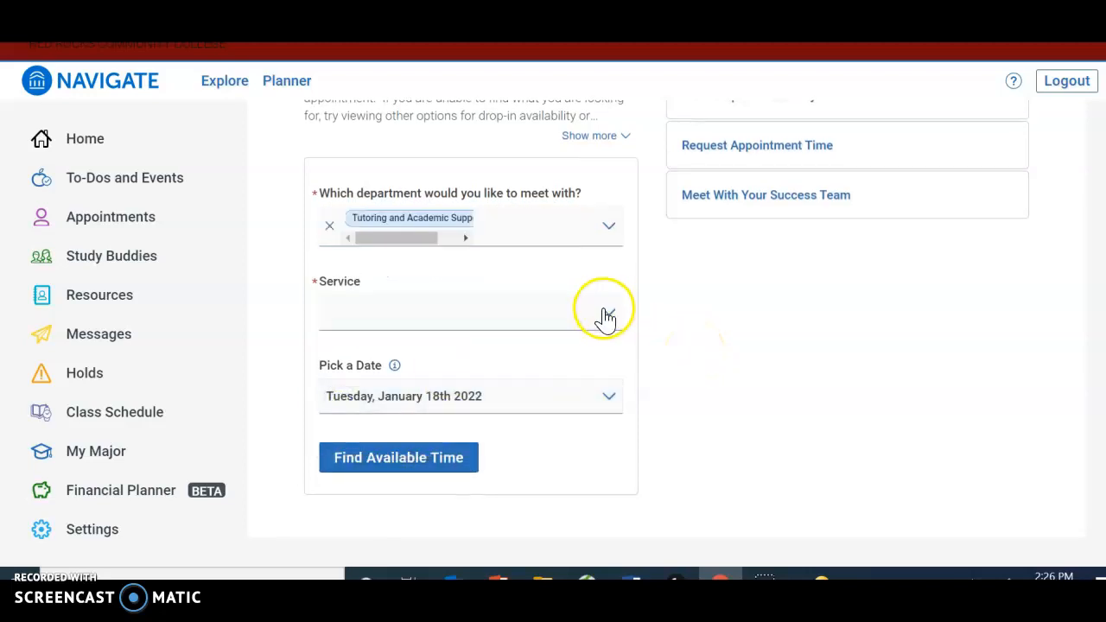
pyautogui.click(455, 312)
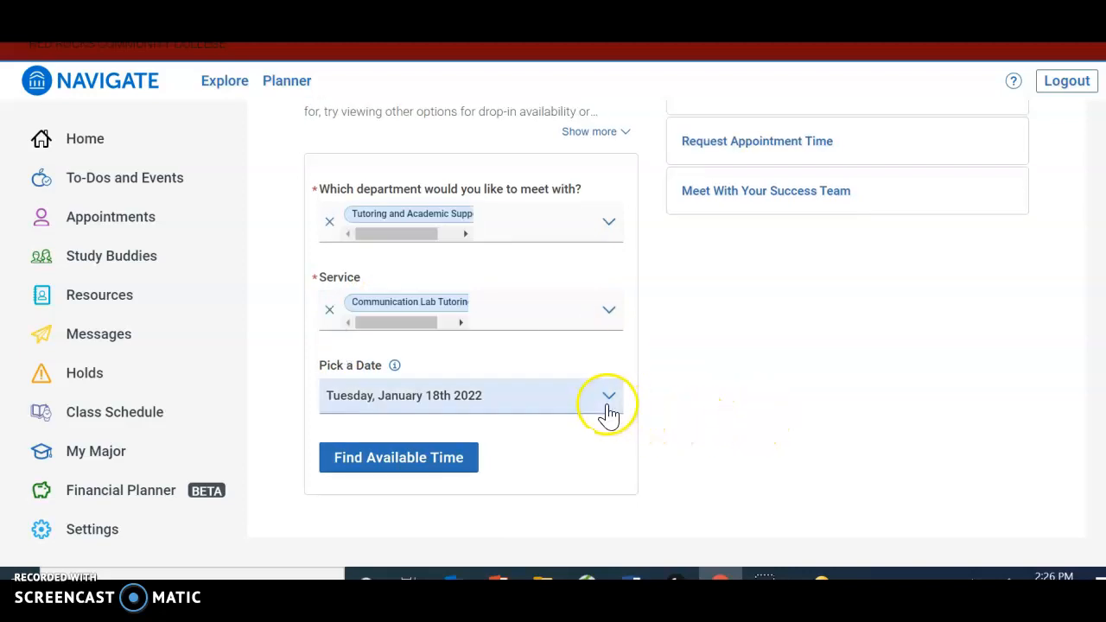
# Pick Monday, January 24th 2022 in the date picker and find available times.
pyautogui.click(608, 395)
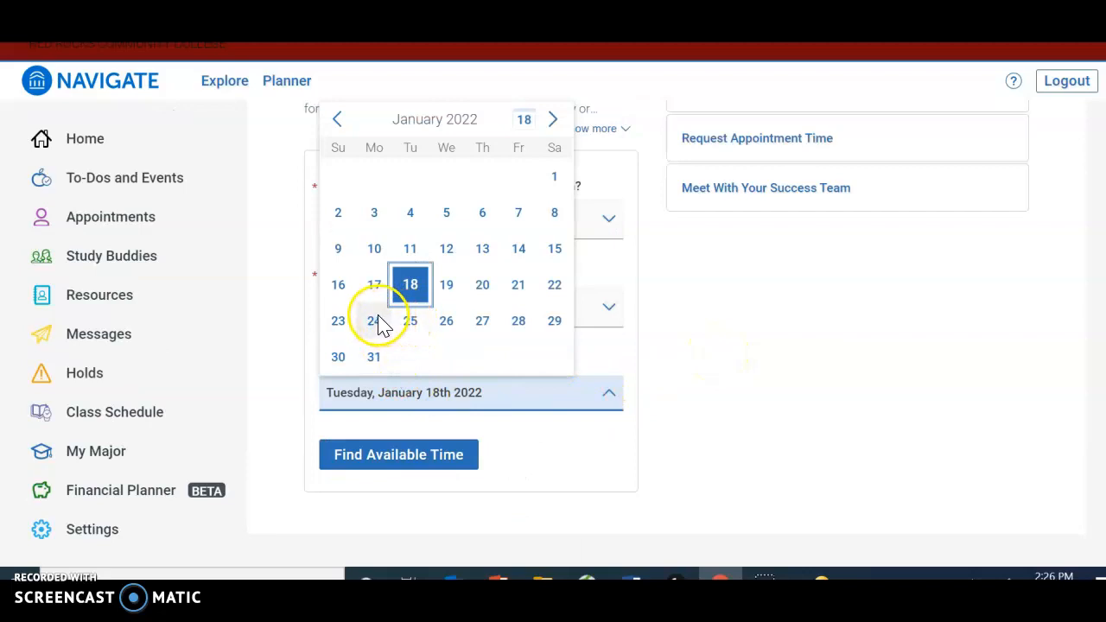
pyautogui.click(375, 321)
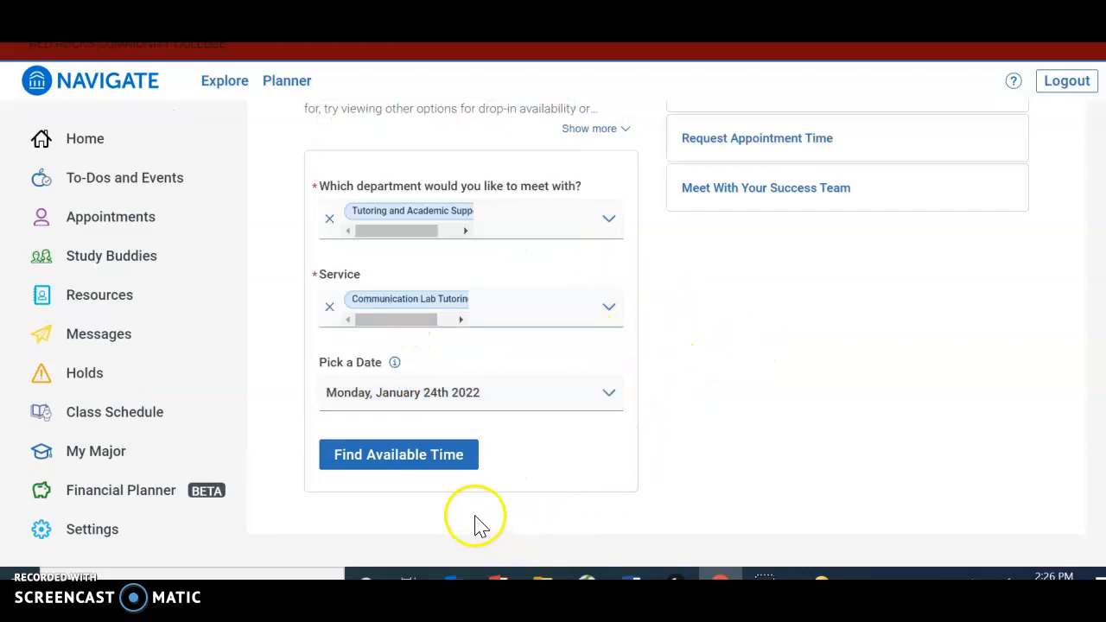
pyautogui.click(399, 455)
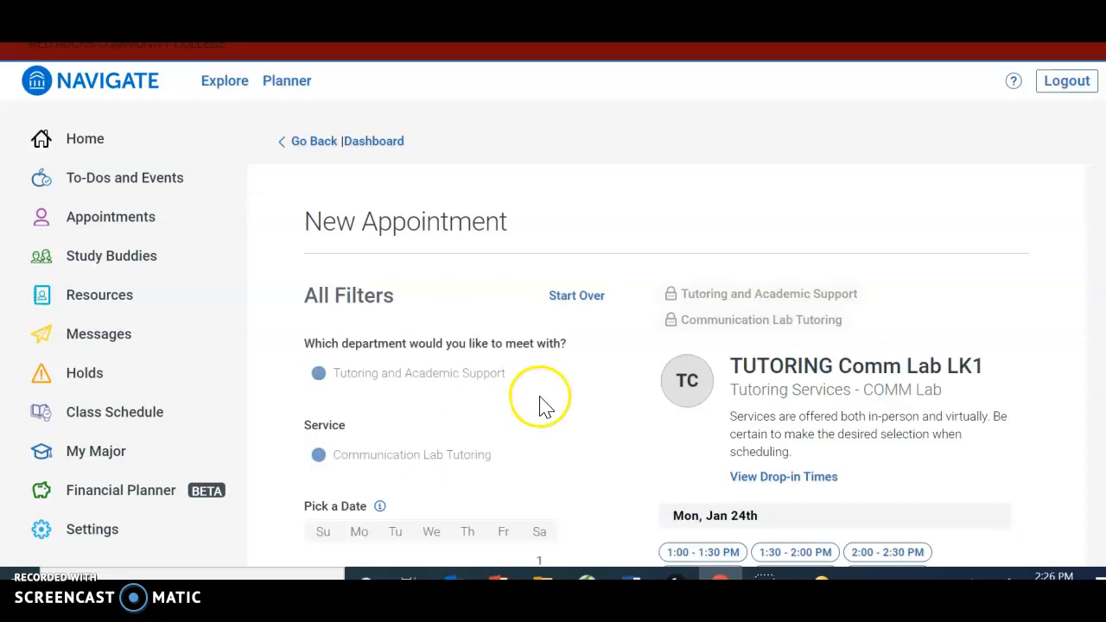
# Filter the results to Virtual meetings and locate the 1:00–1:30 PM slot on Mon, Jan 24th.
pyautogui.scroll(-3)
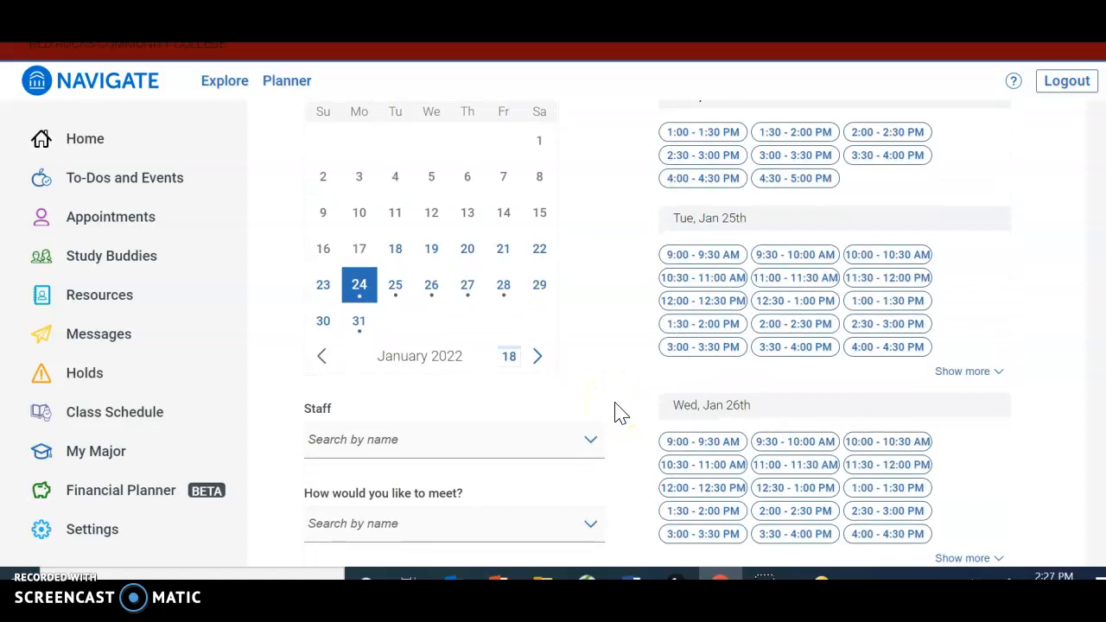
pyautogui.scroll(-3)
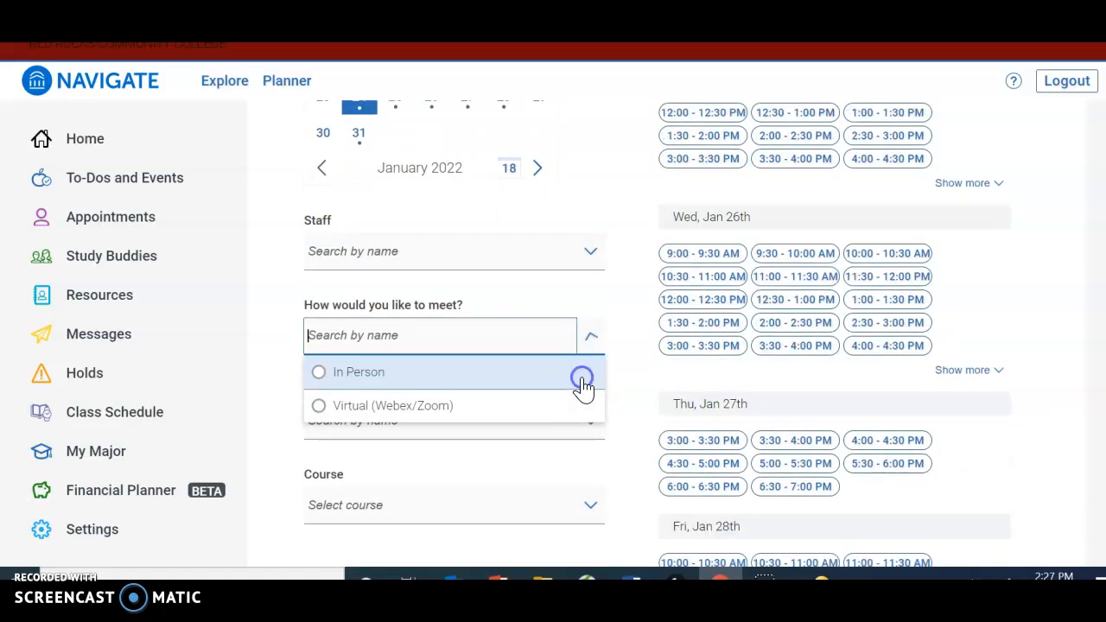
pyautogui.scroll(-3)
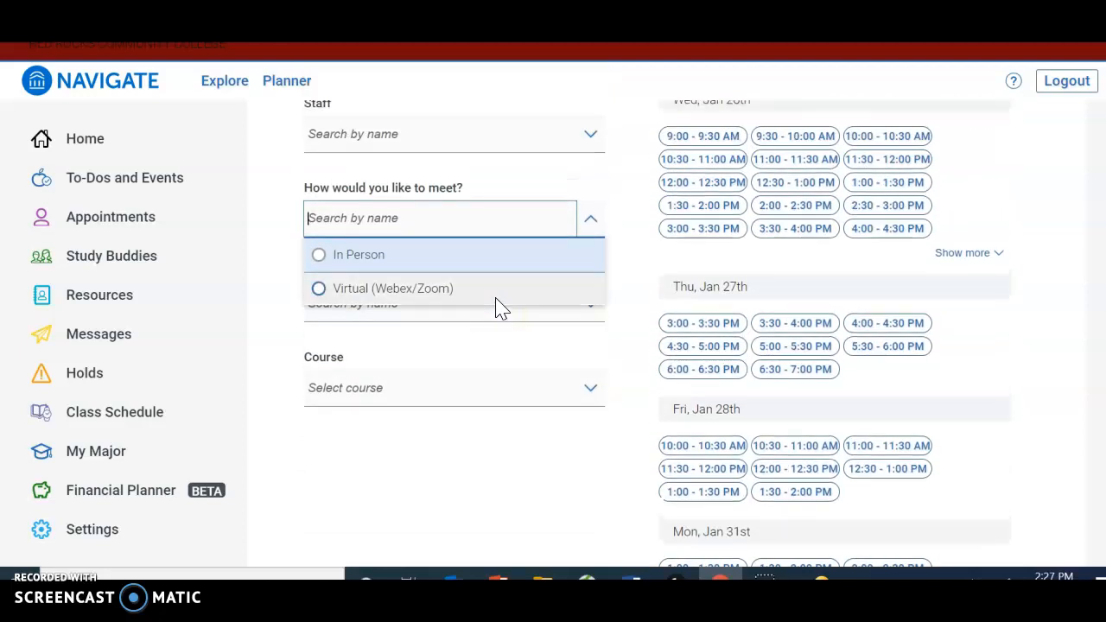
pyautogui.click(347, 254)
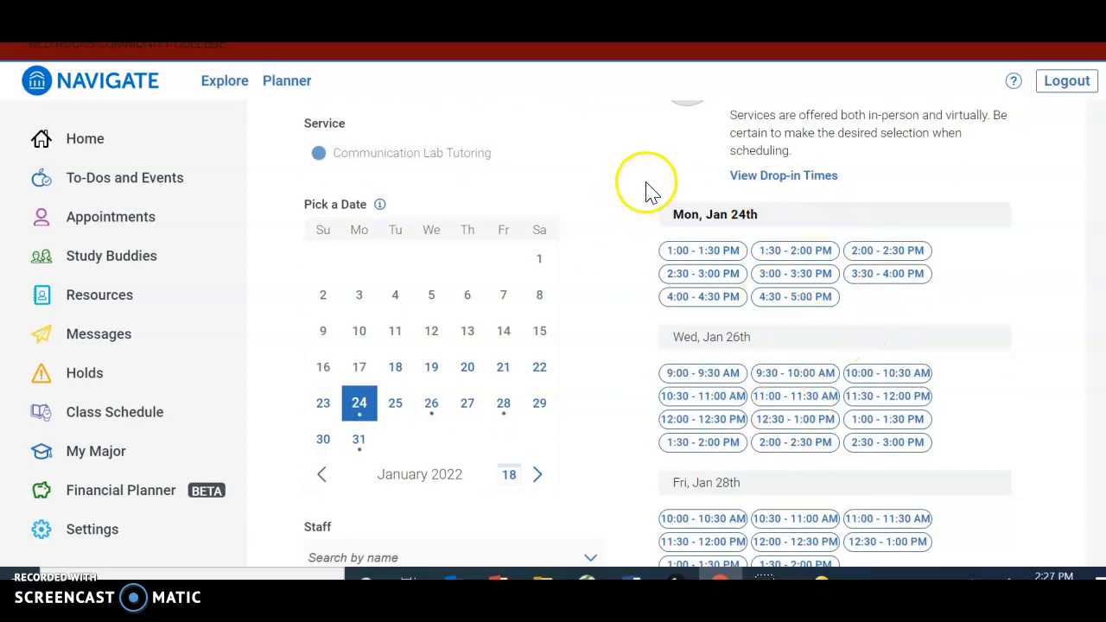
pyautogui.scroll(-3)
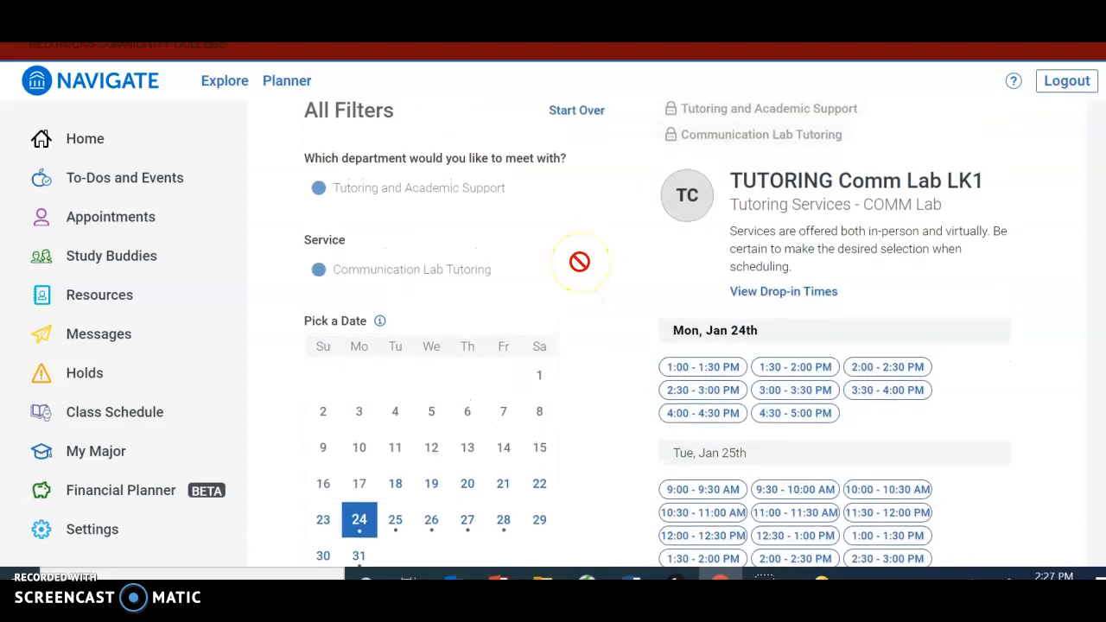
pyautogui.scroll(-3)
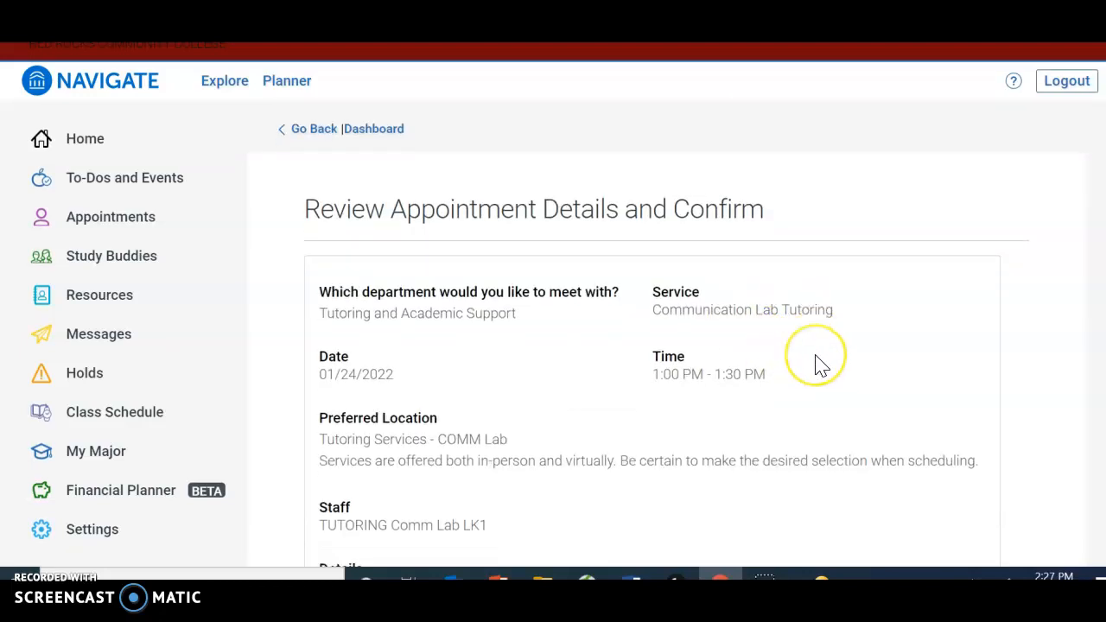
pyautogui.scroll(-3)
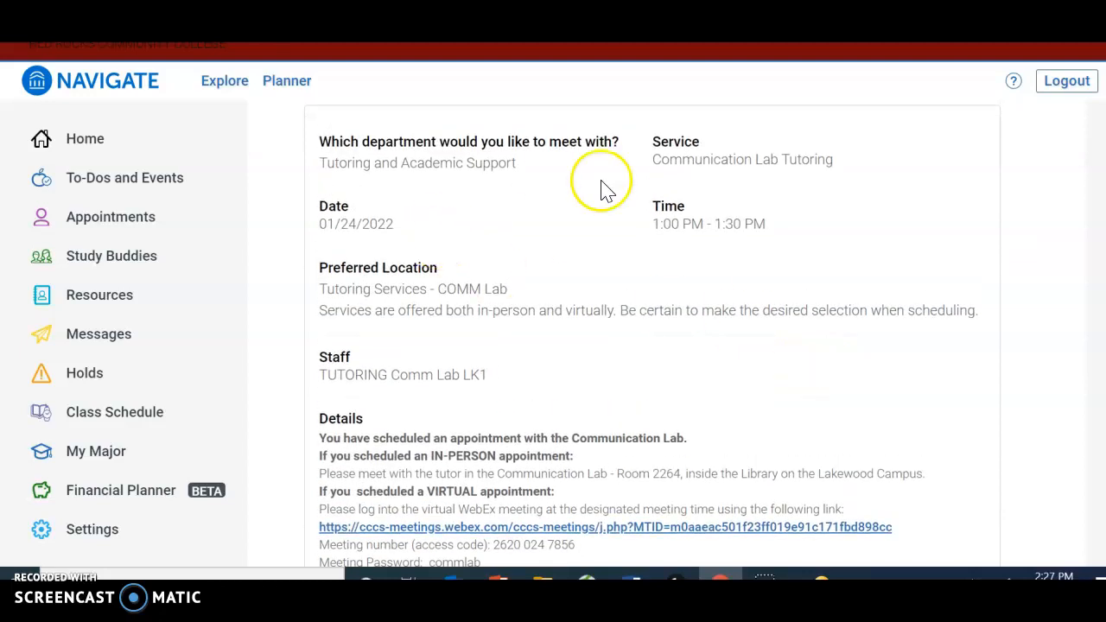
pyautogui.scroll(-3)
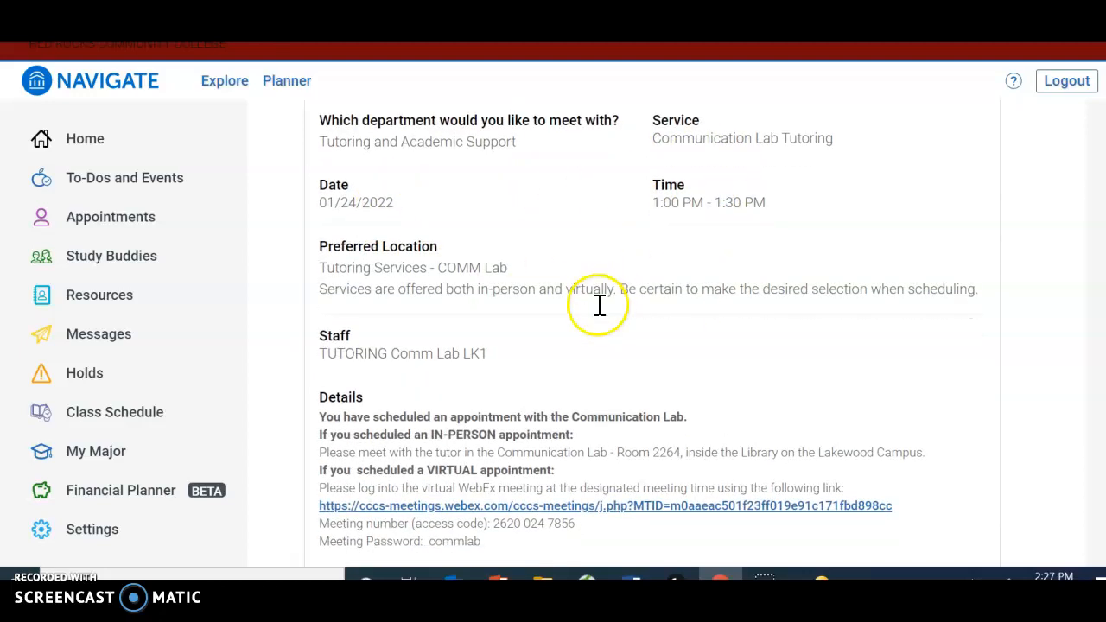
pyautogui.scroll(-3)
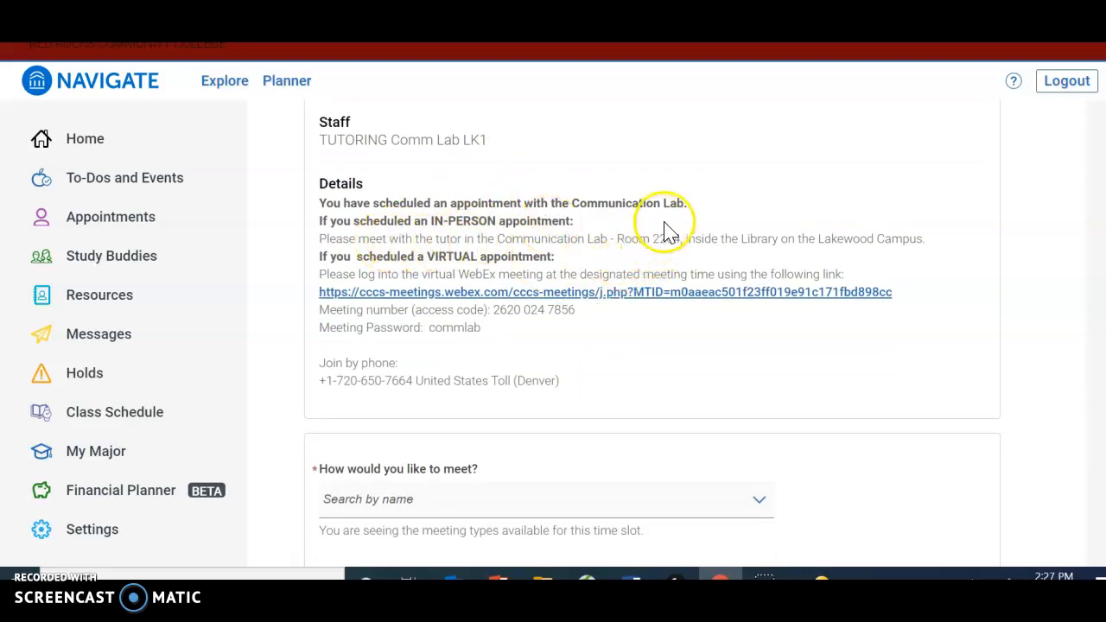
pyautogui.moveTo(615, 143)
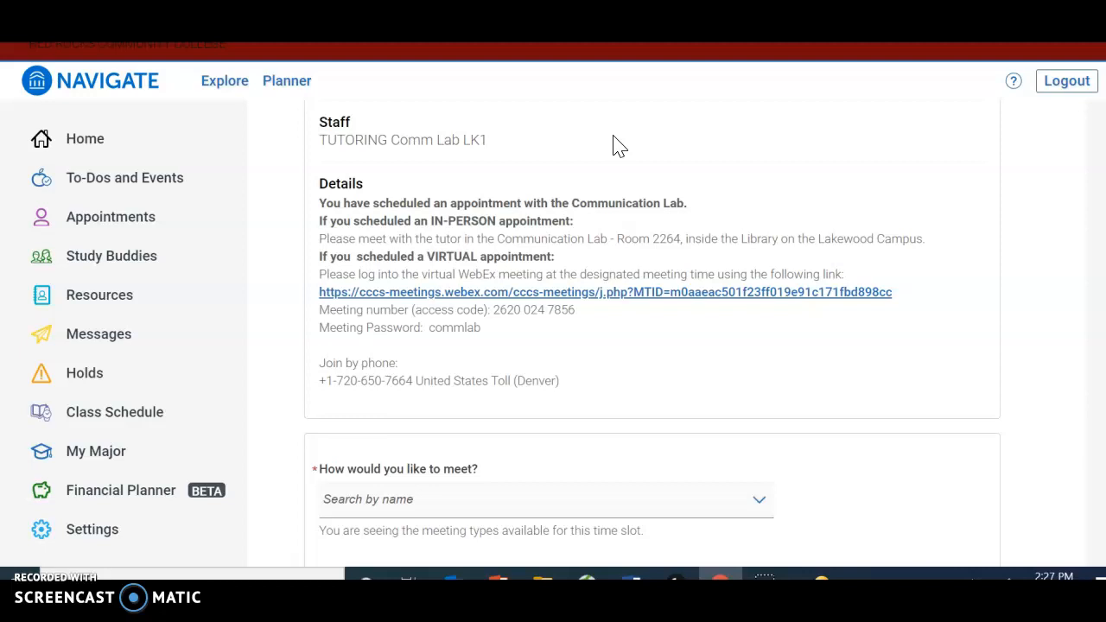
pyautogui.scroll(-3)
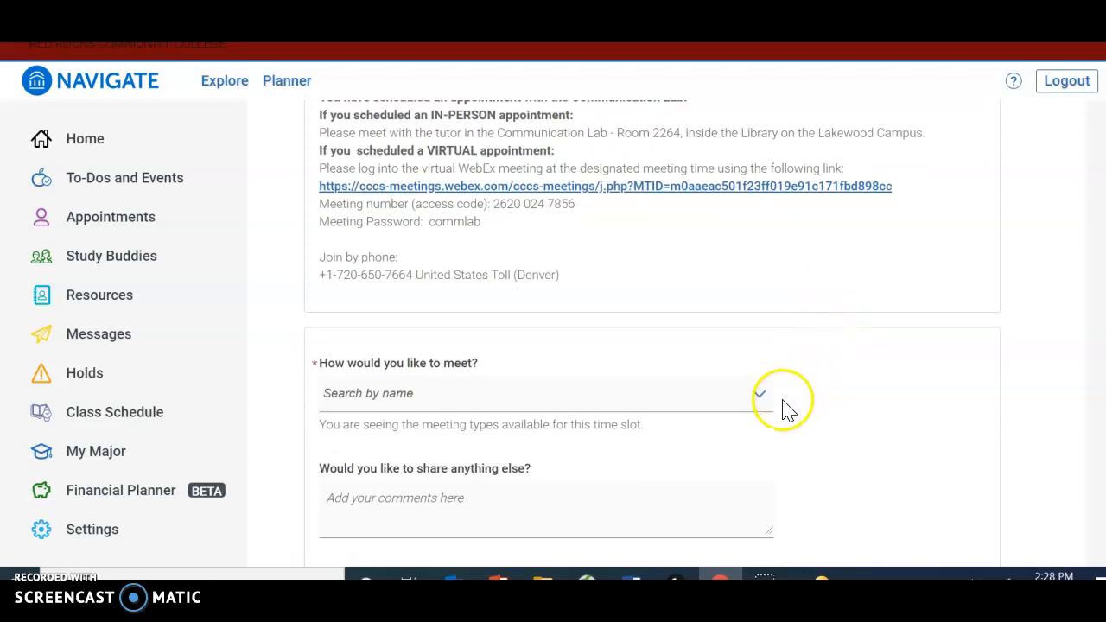
pyautogui.click(775, 394)
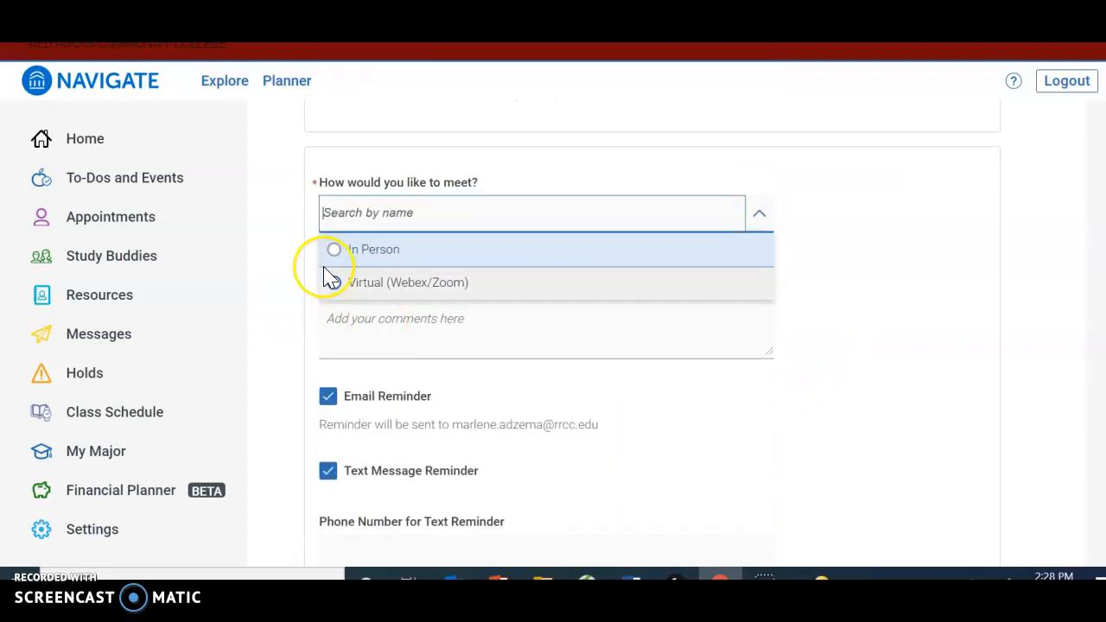
pyautogui.click(334, 249)
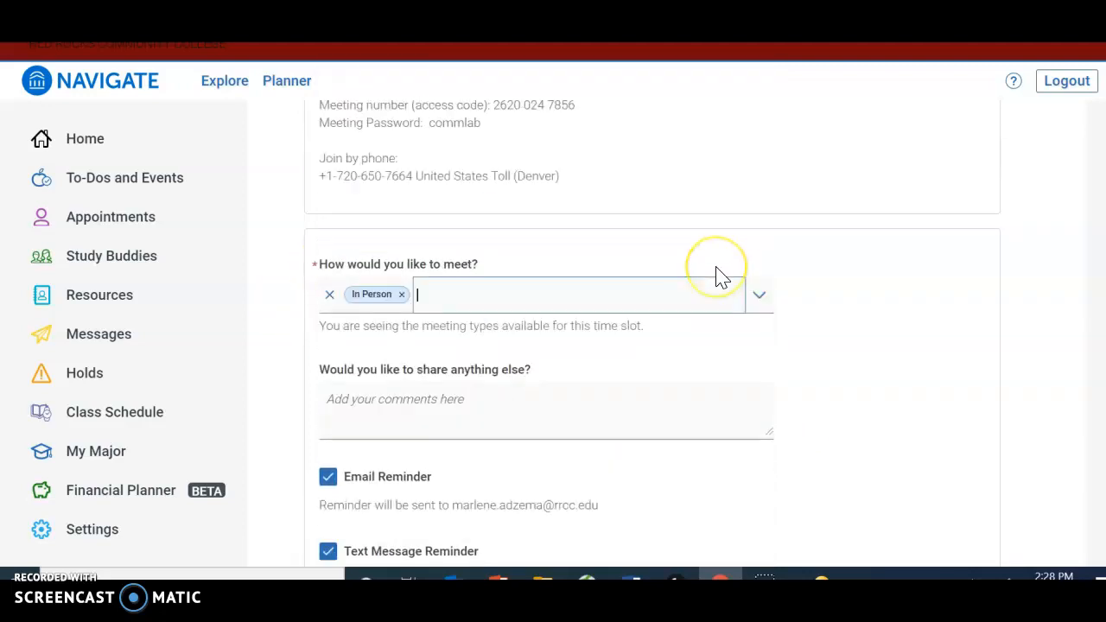
pyautogui.scroll(-3)
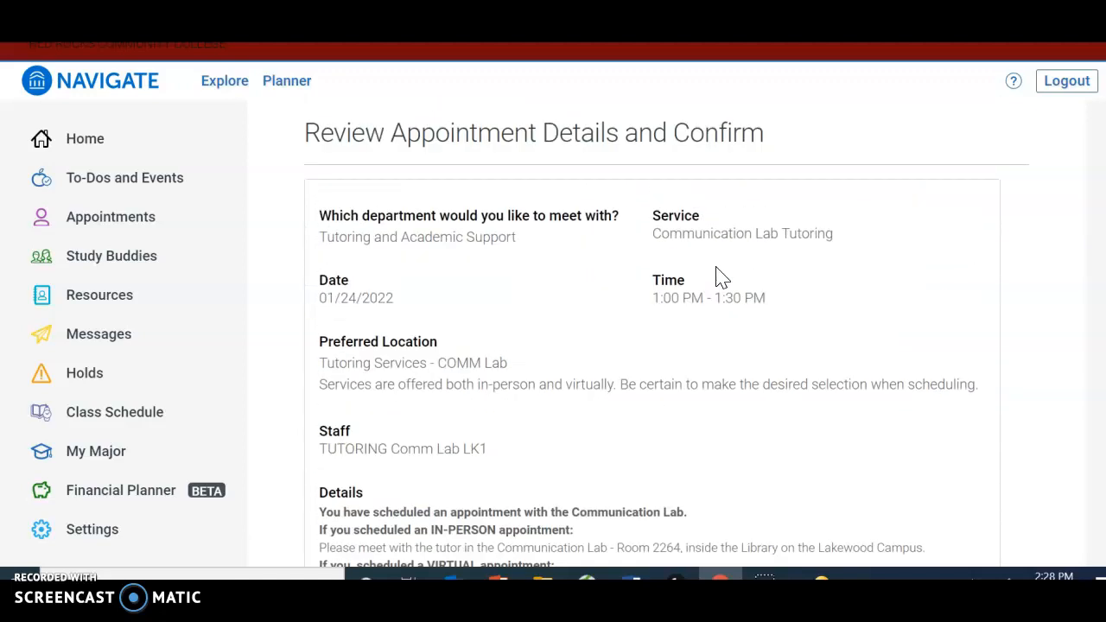
pyautogui.scroll(-3)
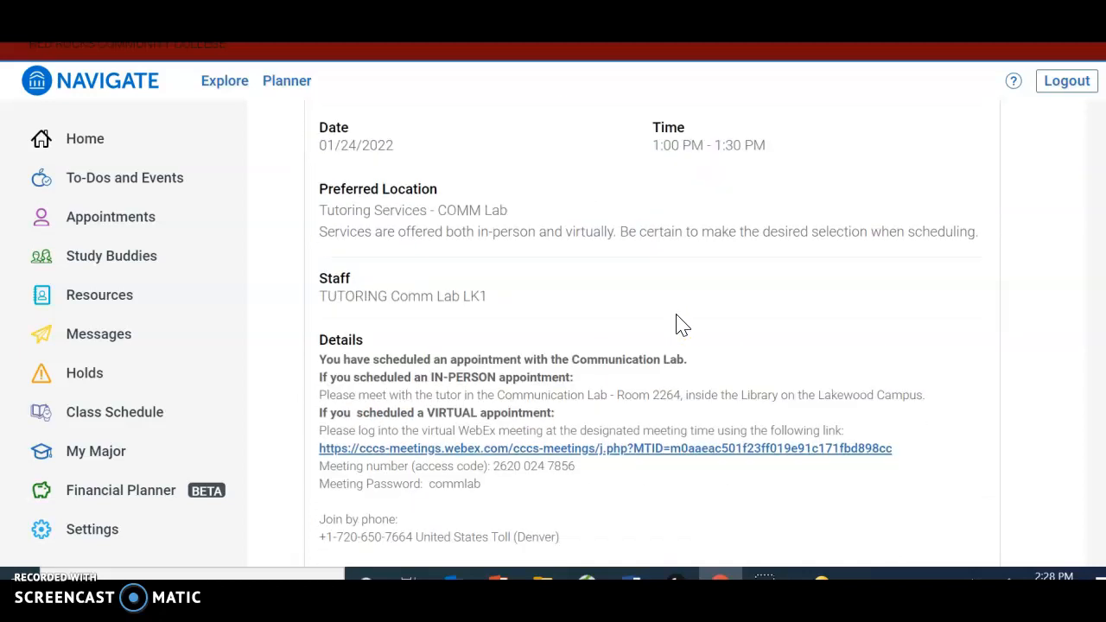
pyautogui.scroll(-3)
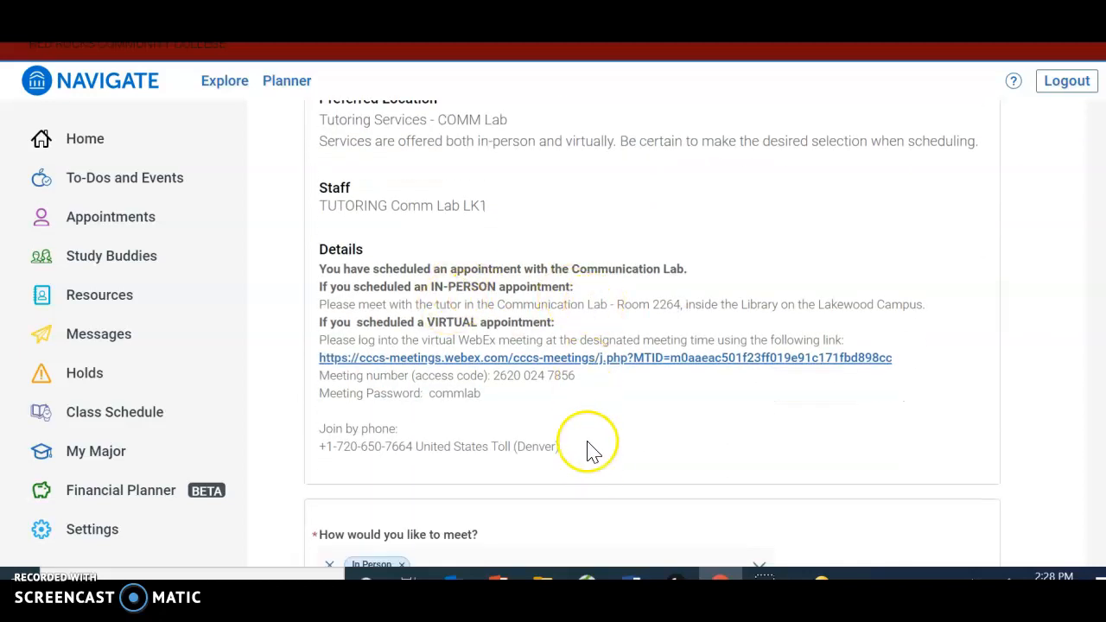
pyautogui.scroll(-3)
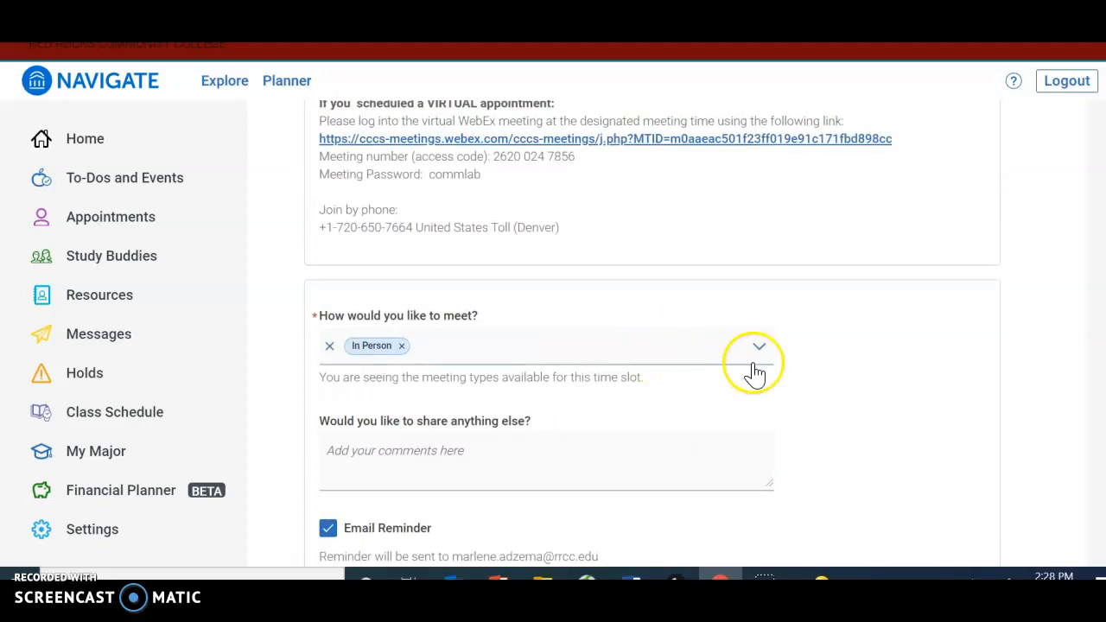
# Replace the In Person meeting type with Virtual (Webex/Zoom).
pyautogui.click(400, 346)
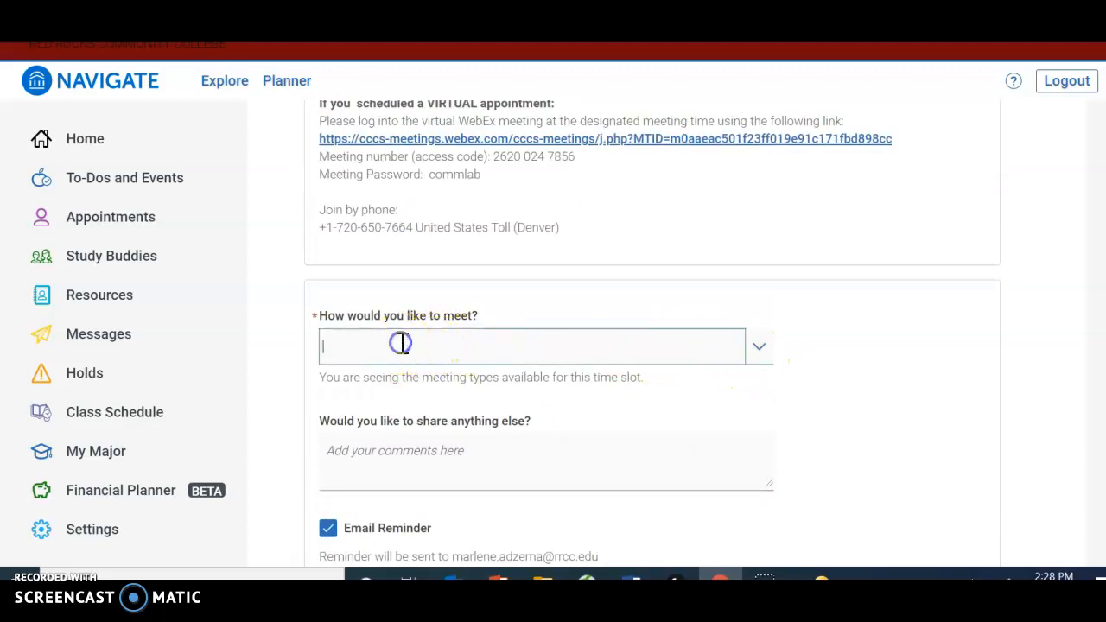
pyautogui.click(539, 345)
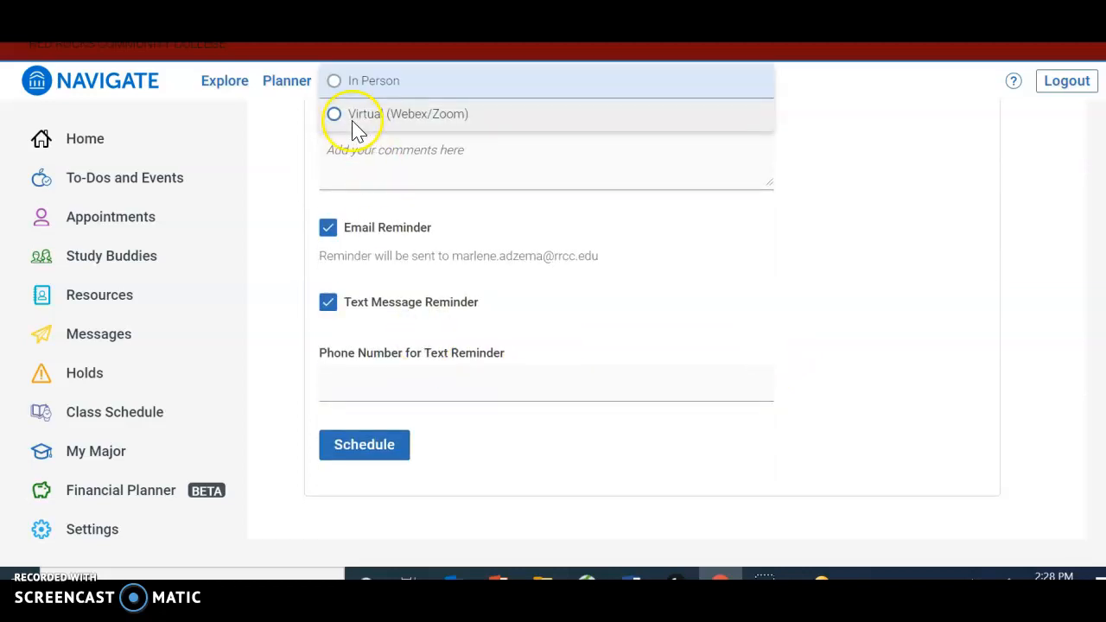
pyautogui.click(333, 113)
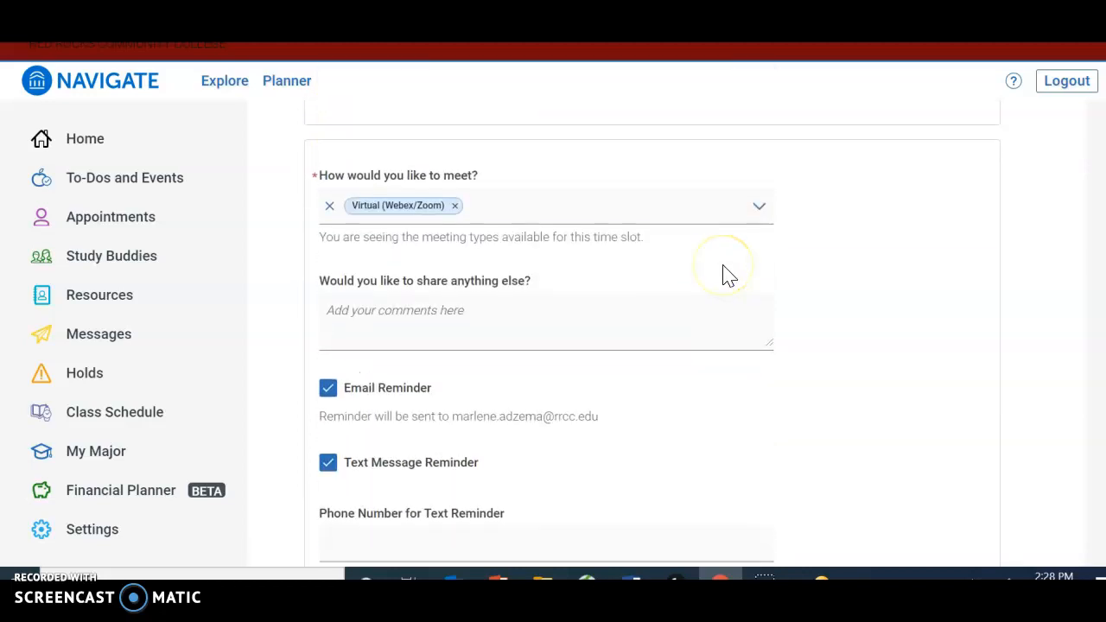
# Keep email and text reminders checked and schedule the appointment.
pyautogui.scroll(3)
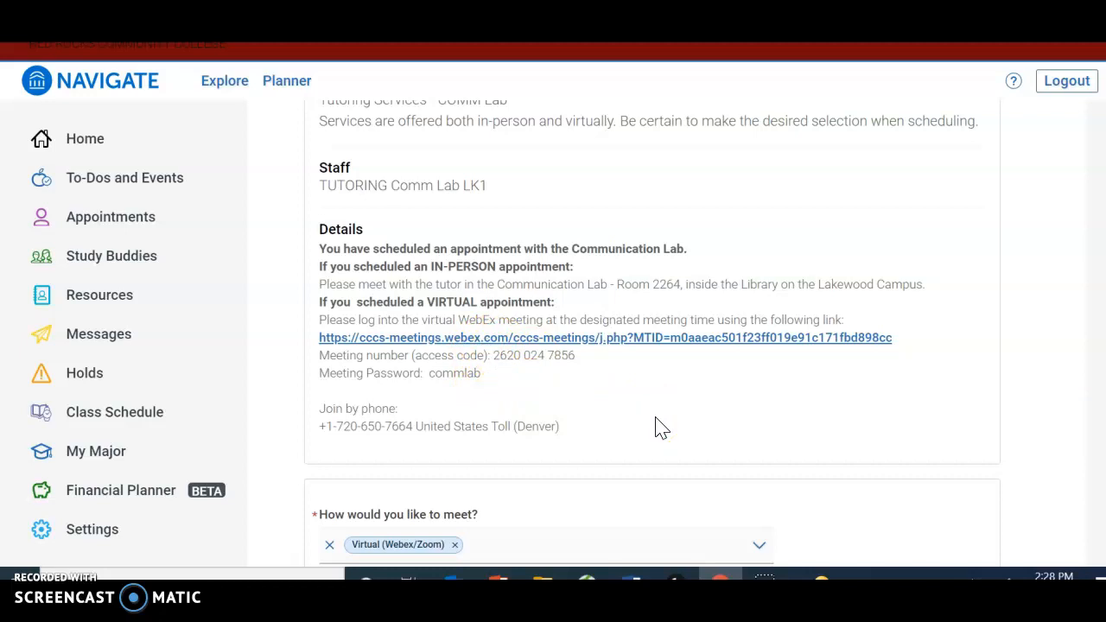
pyautogui.scroll(-3)
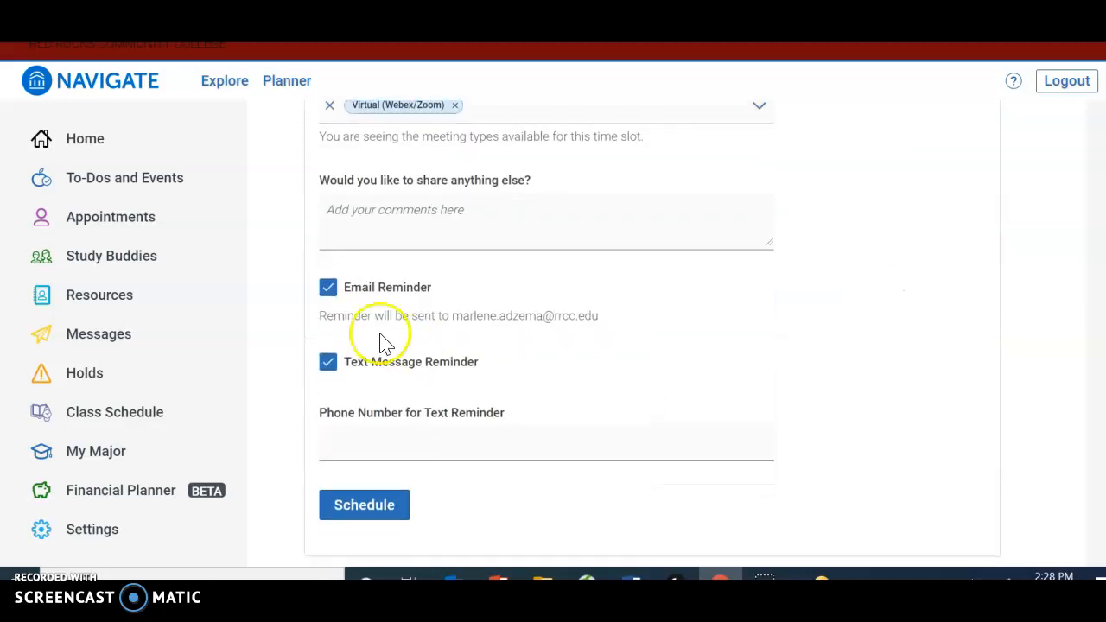
pyautogui.click(327, 362)
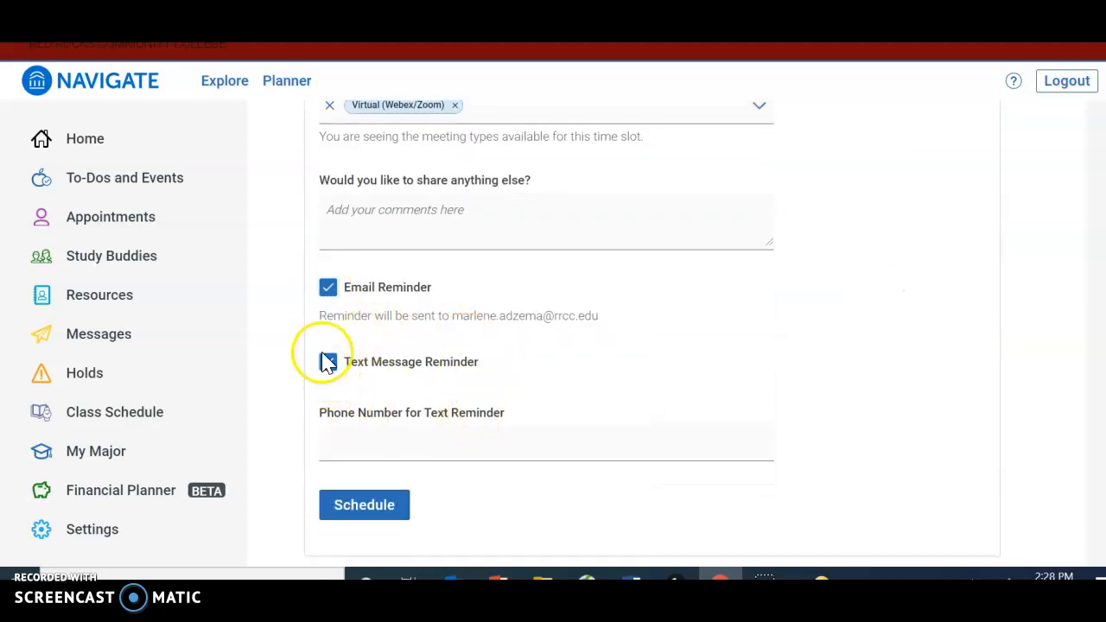
pyautogui.click(328, 361)
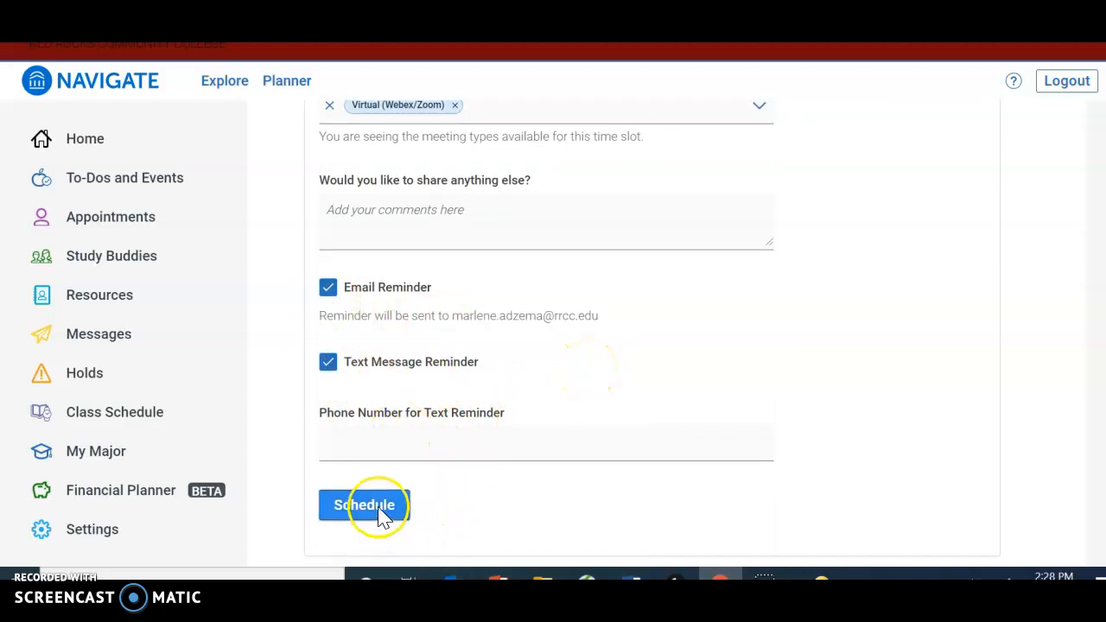
pyautogui.click(364, 506)
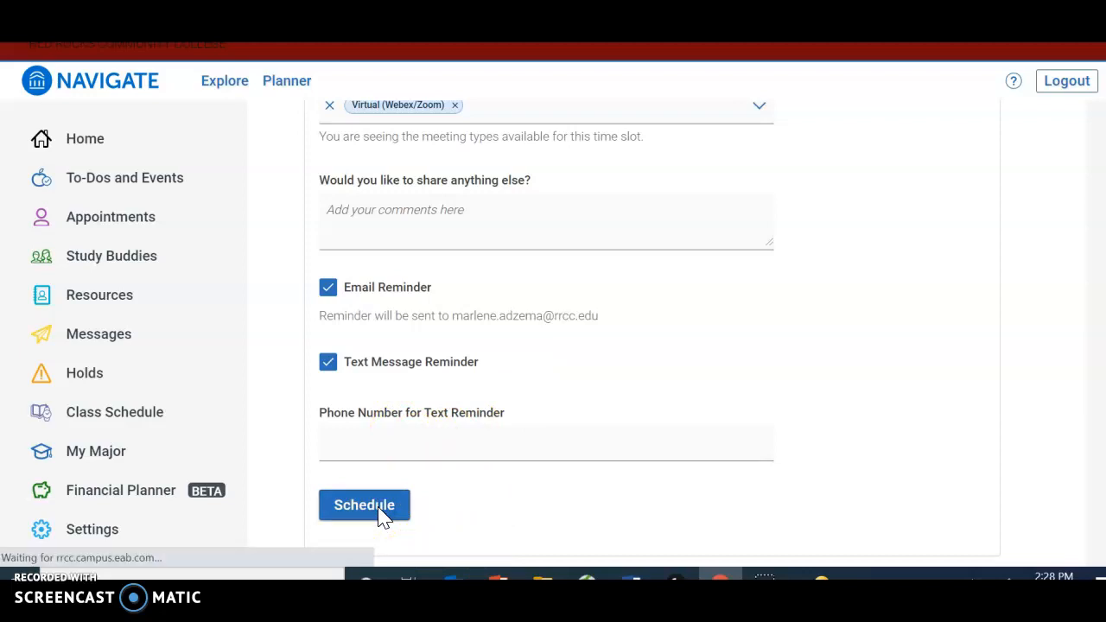
pyautogui.click(364, 504)
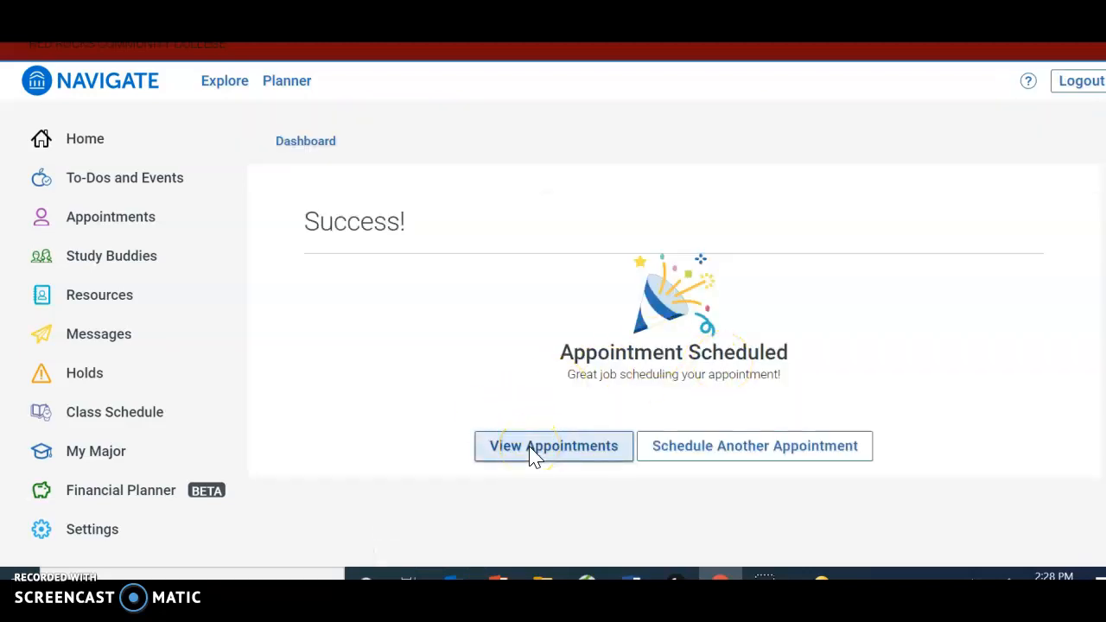
# View My Appointments and find the 01/24/2022 Communication Lab session under Upcoming.
pyautogui.click(553, 446)
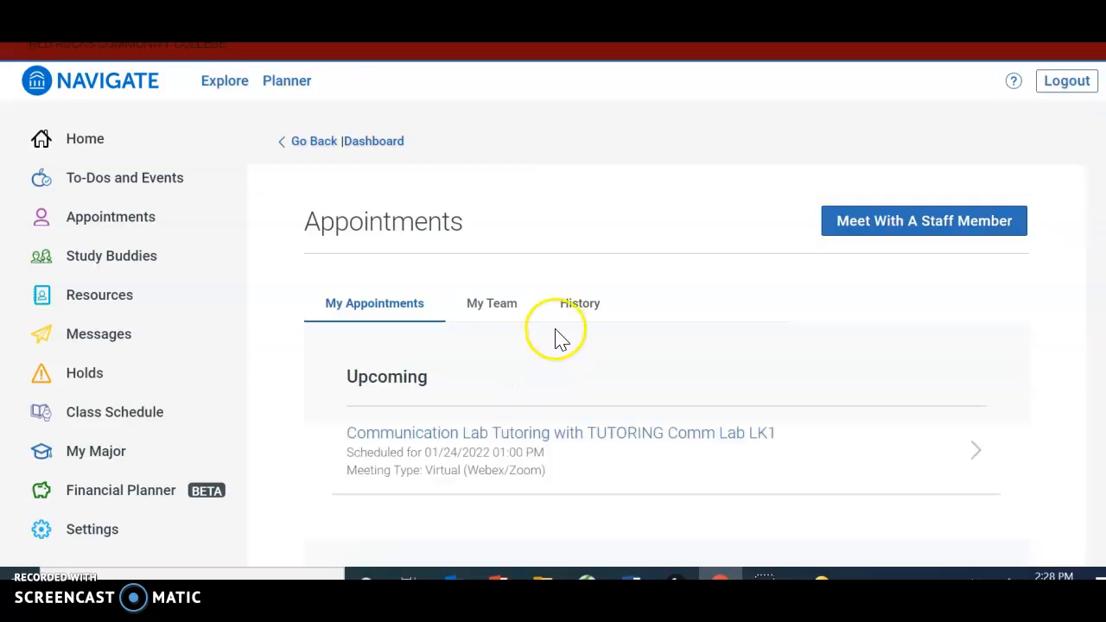
pyautogui.scroll(-3)
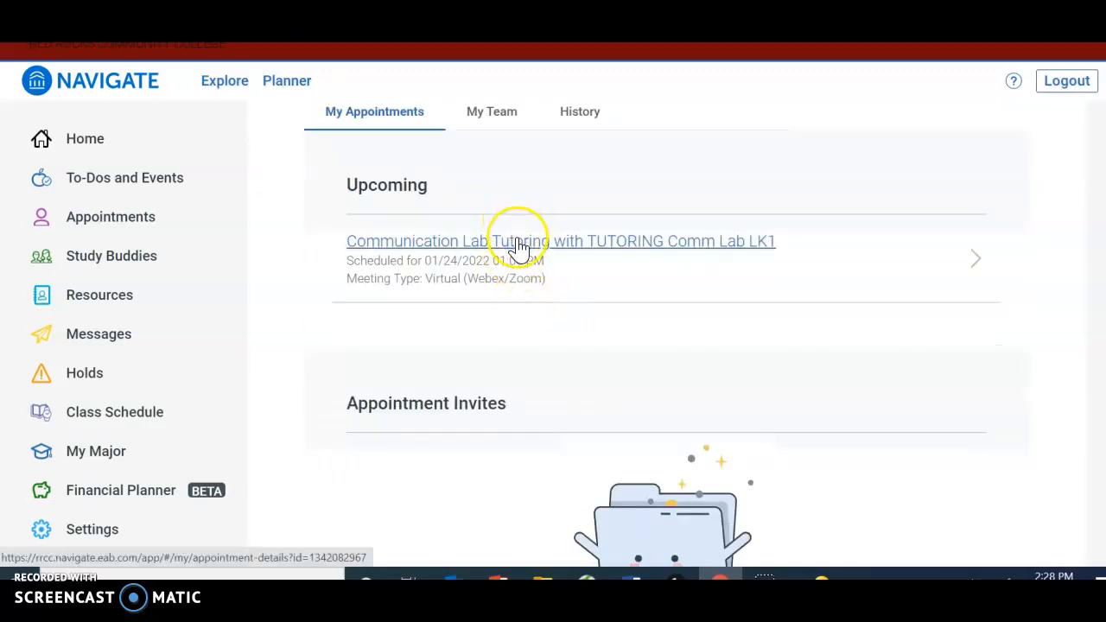
pyautogui.moveTo(460, 264)
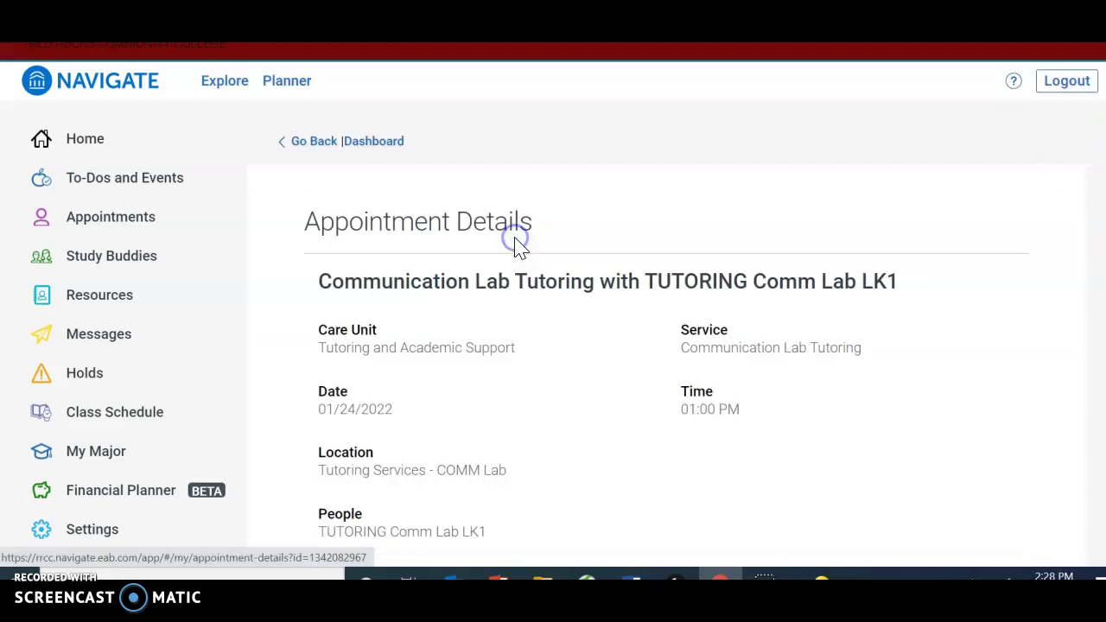
# Scroll the Appointment Details page past the Webex joining info down to the Virtual meeting type.
pyautogui.scroll(-3)
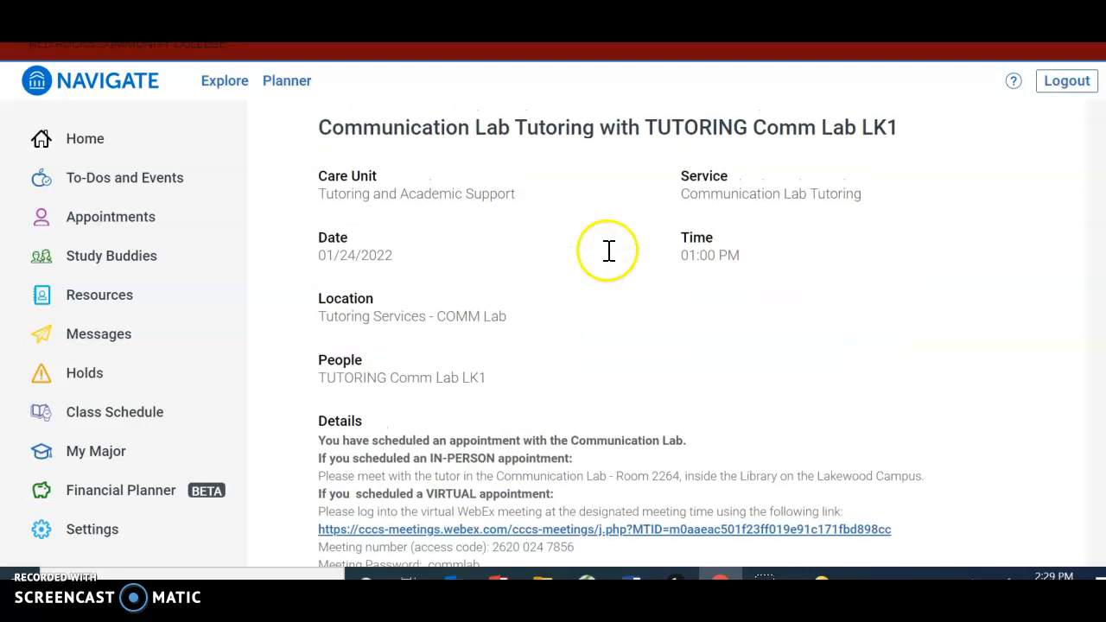
pyautogui.scroll(-3)
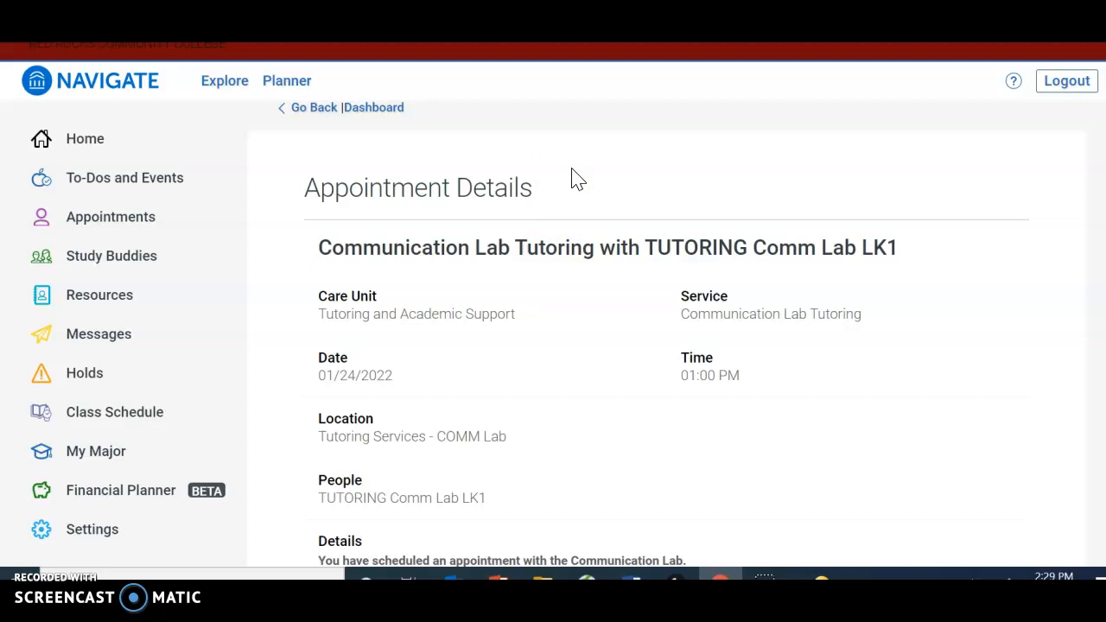
pyautogui.scroll(-3)
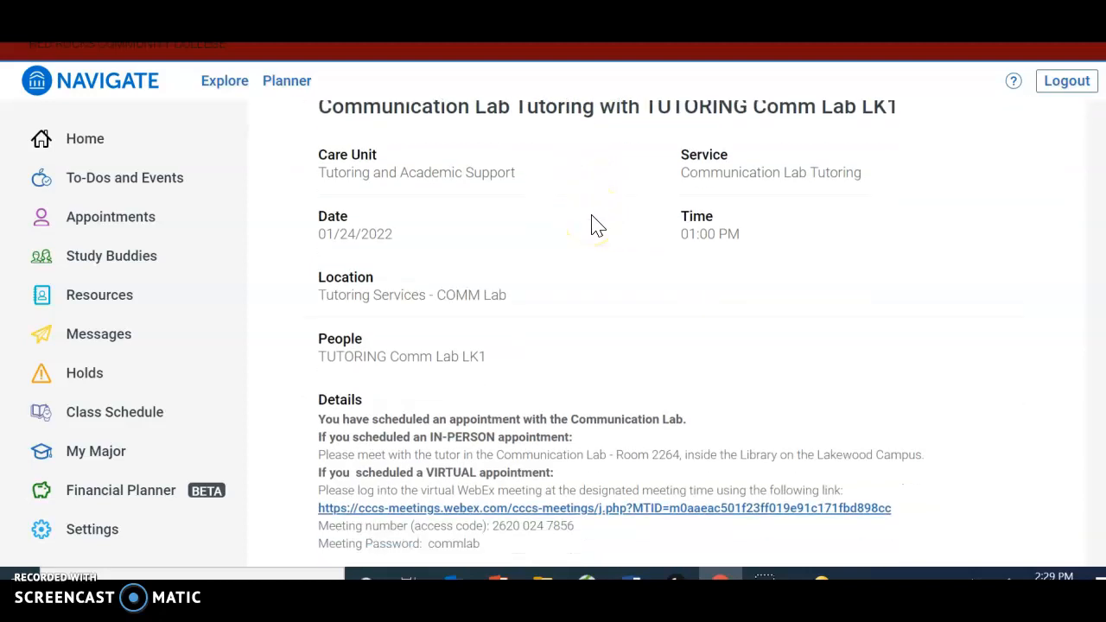
pyautogui.scroll(-3)
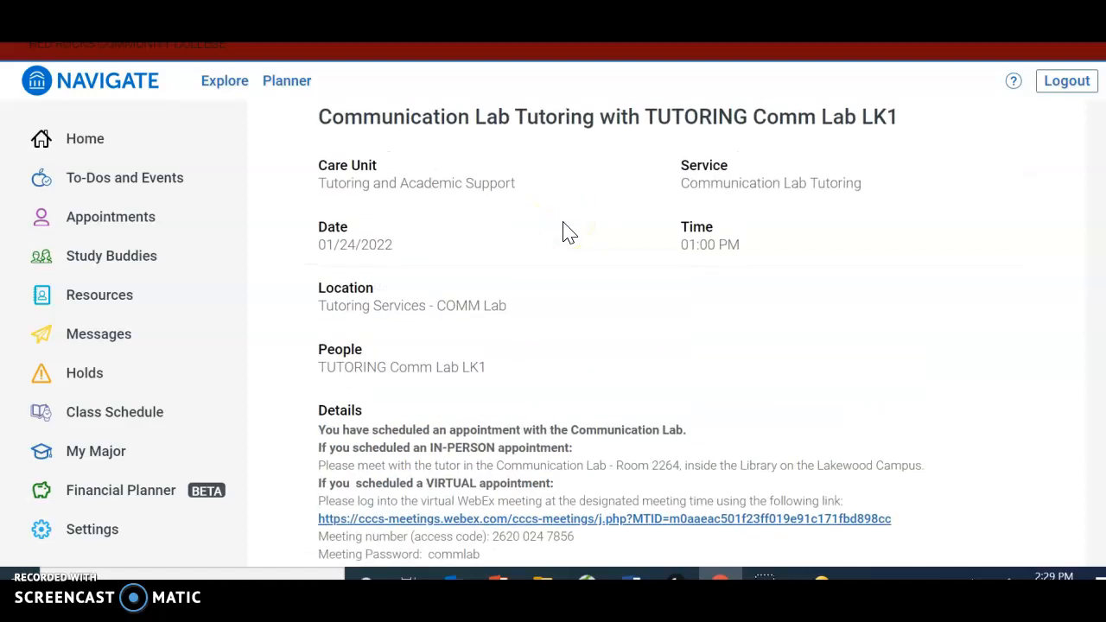
pyautogui.scroll(-3)
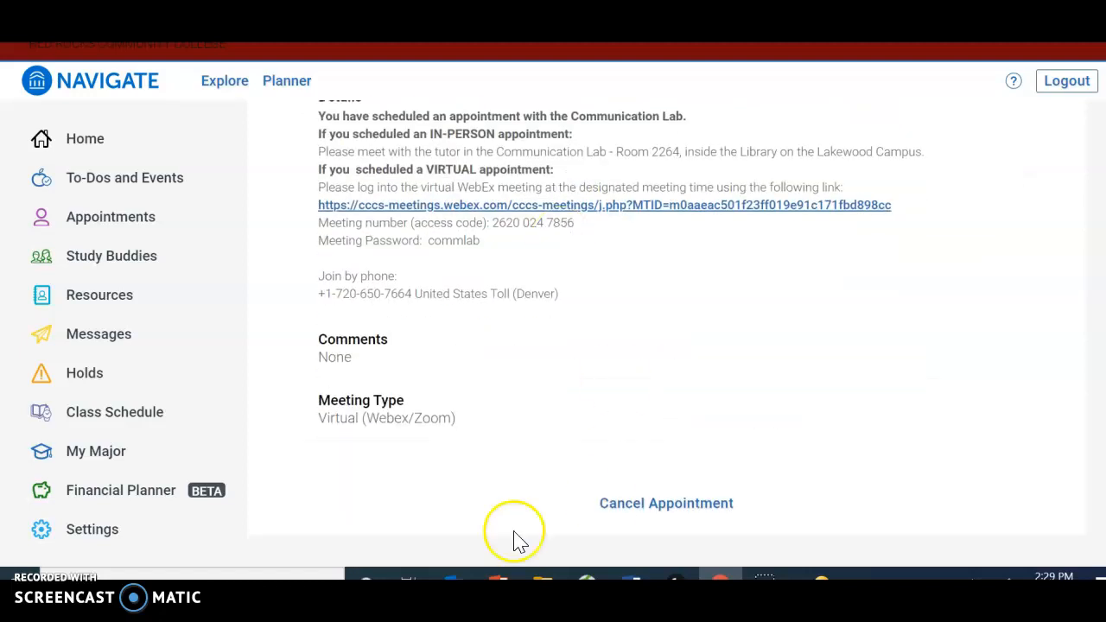
pyautogui.moveTo(447, 424)
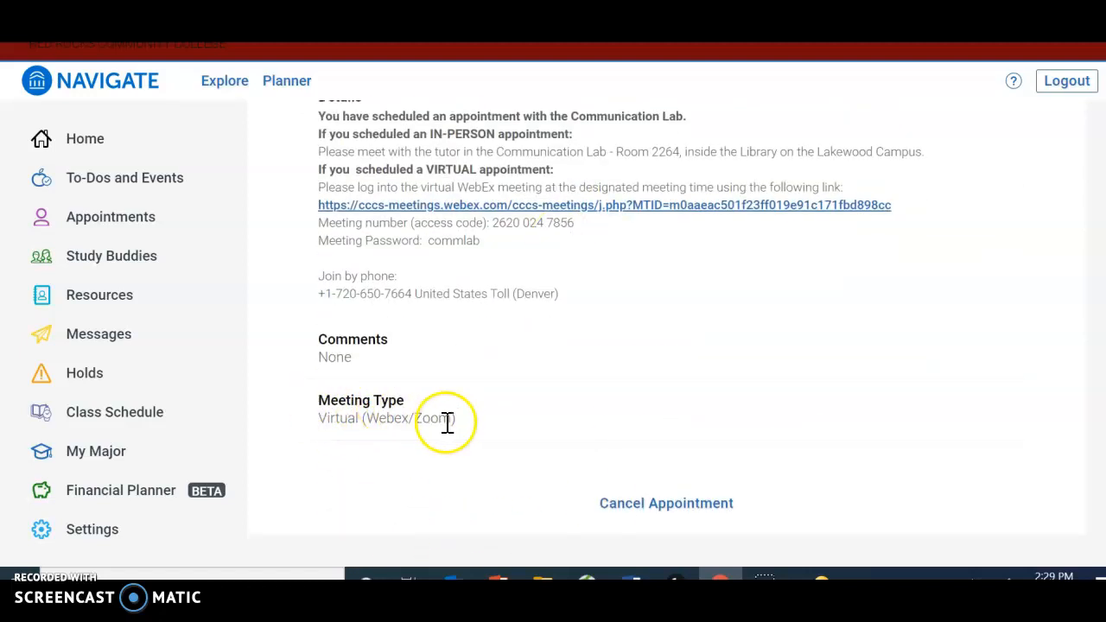
pyautogui.moveTo(512, 447)
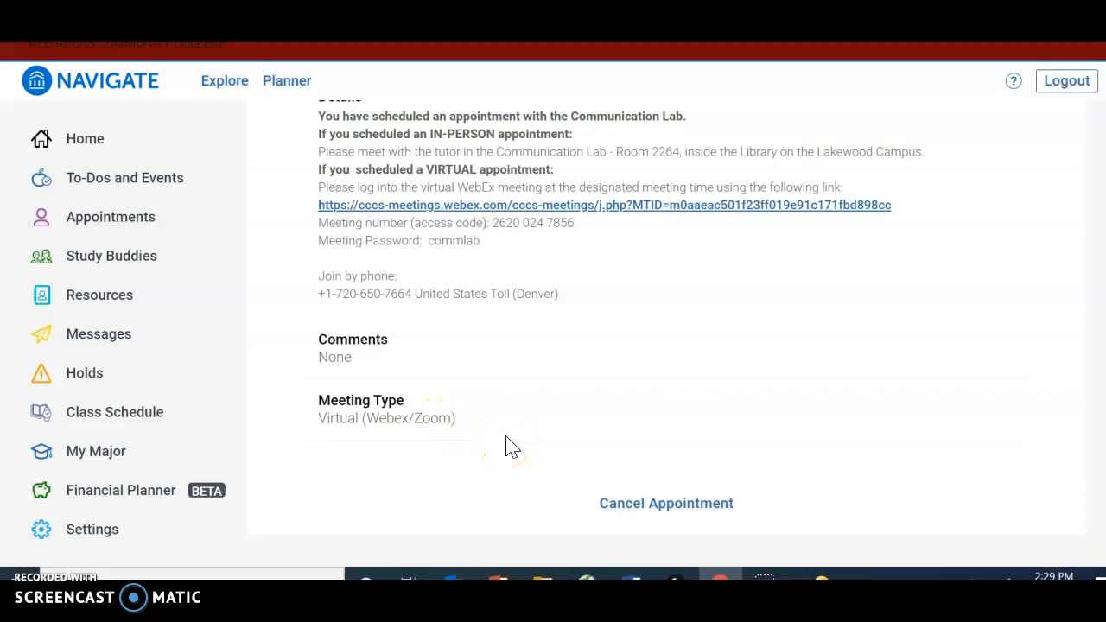